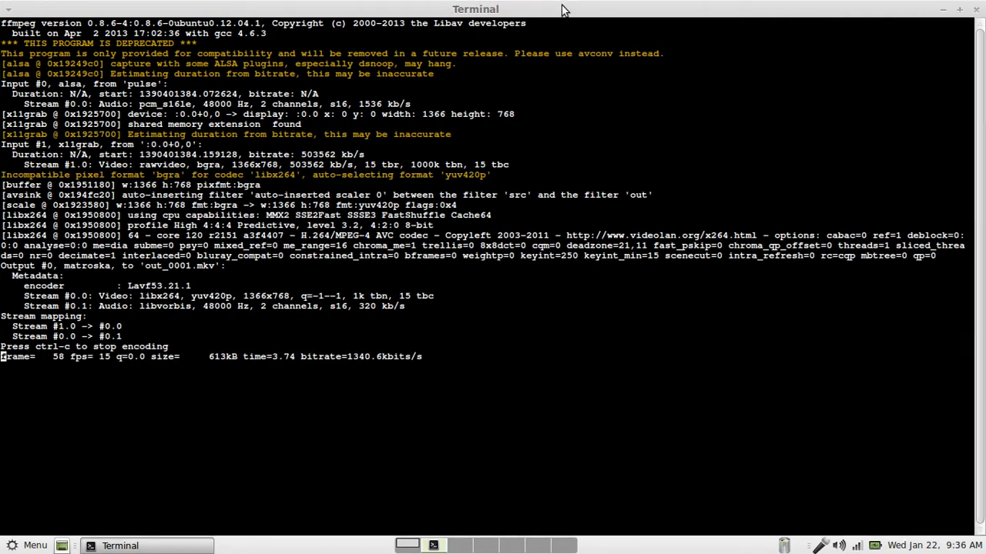
Step: Drag the ffmpeg recording Terminal aside to reveal the periodic-table desktop
drag(475, 9, 478, 120)
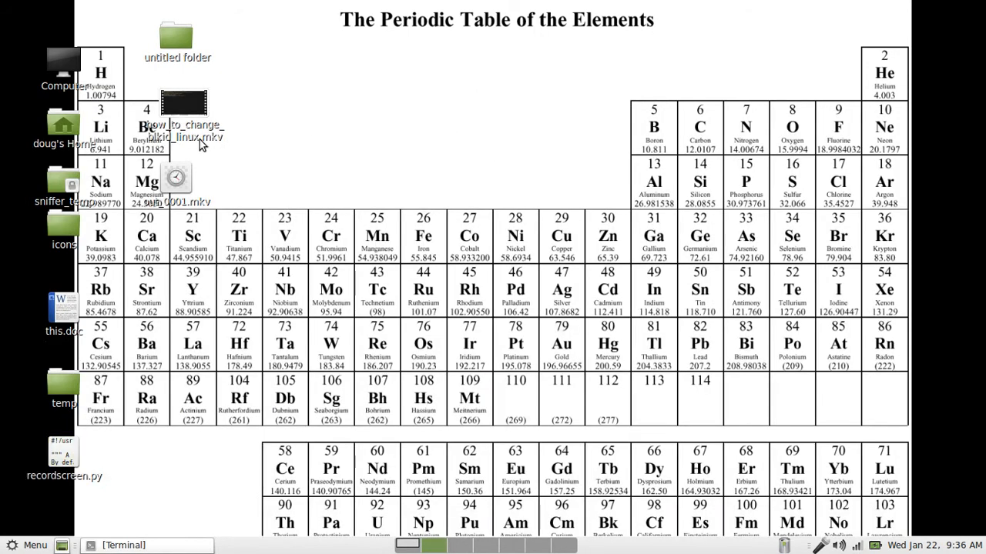
mouse_move(131, 419)
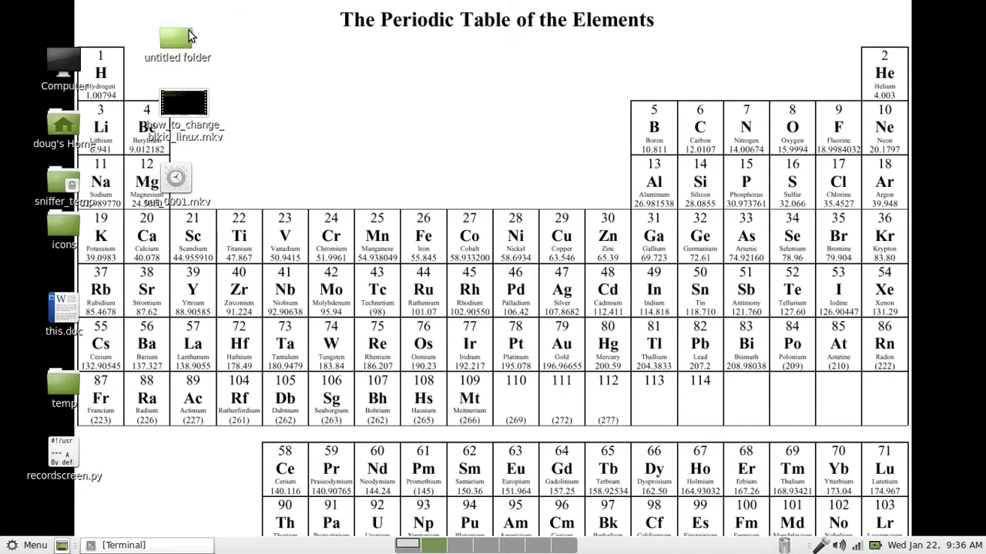
Step: Open the desktop's untitled folder in Nemo to show its four IMG_20140122 photos
double_click(175, 38)
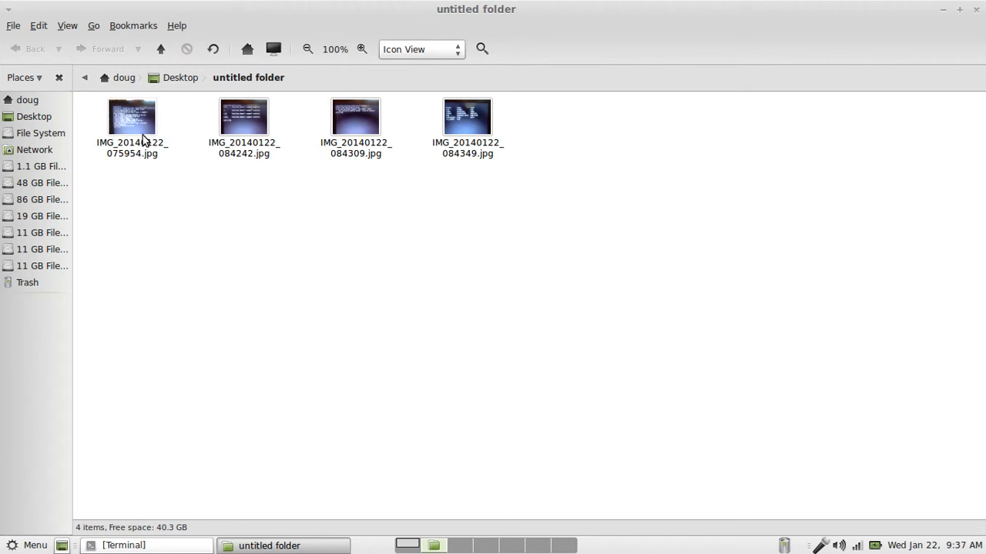
Step: View the folder's photos and land on IMG_20140122_084242.jpg, the iwlist scan output (2 of 4)
double_click(131, 117)
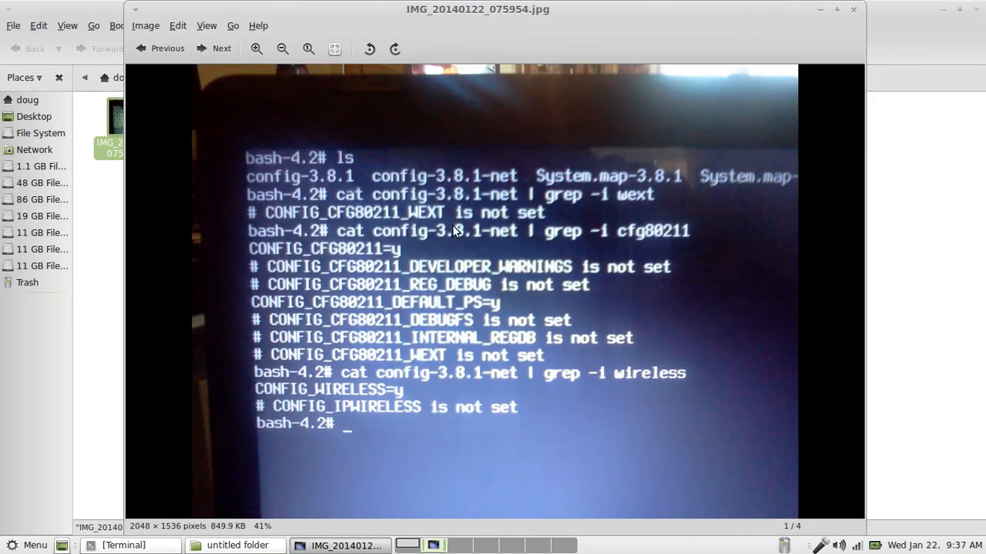
click(222, 48)
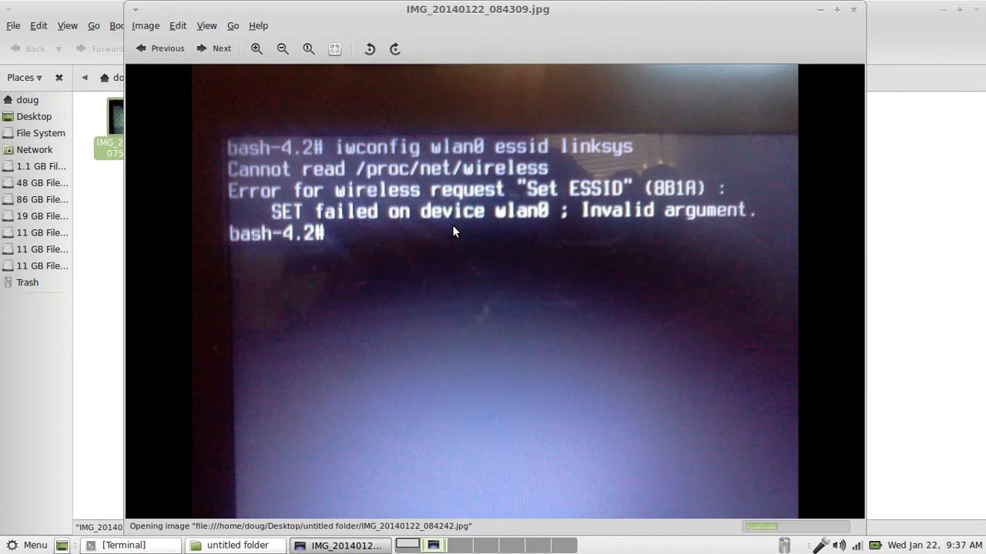
click(222, 48)
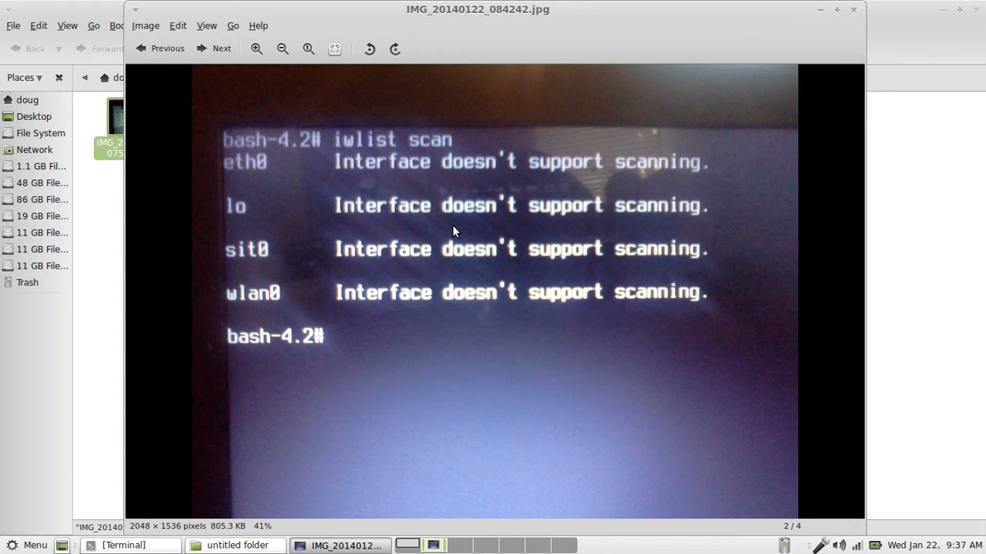
mouse_move(471, 253)
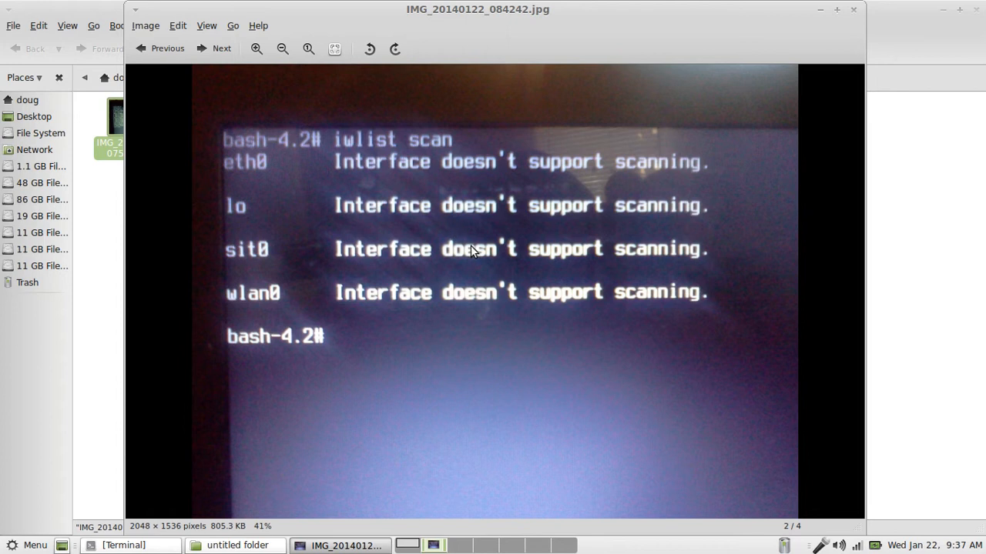
mouse_move(410, 262)
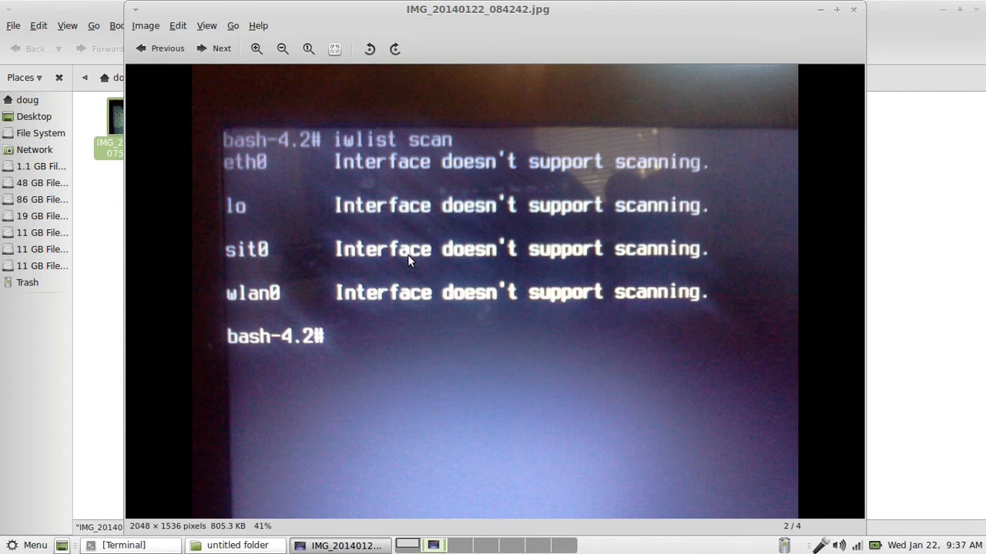
mouse_move(402, 317)
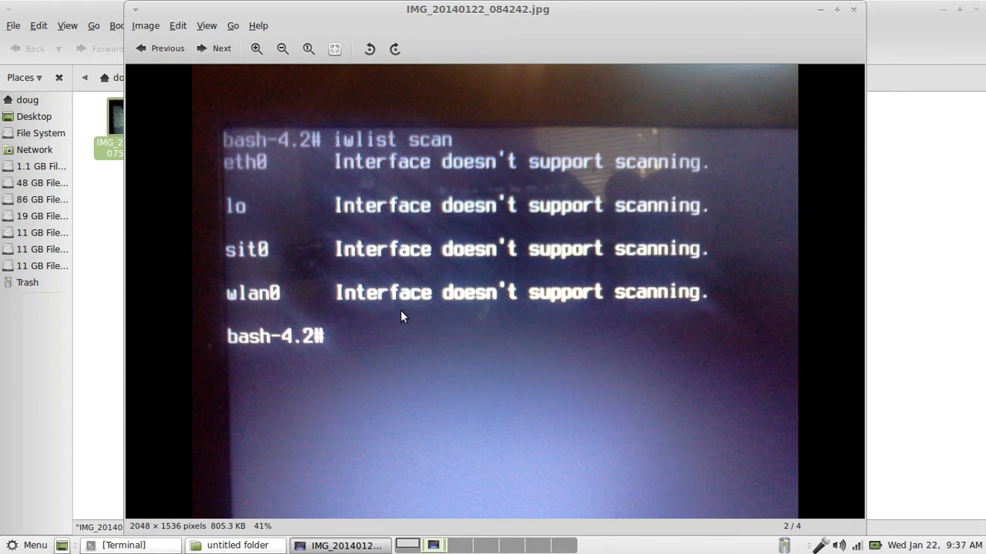
mouse_move(336, 136)
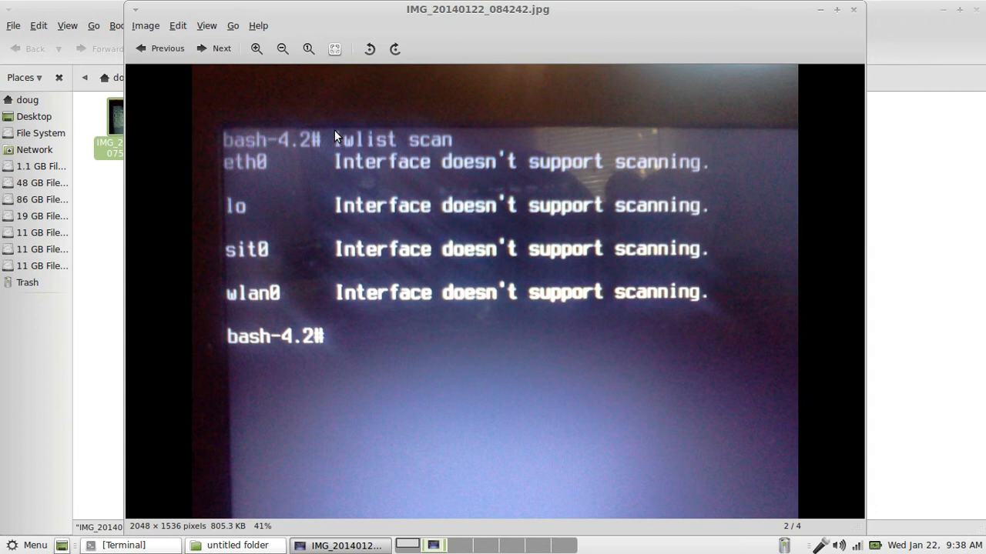
mouse_move(432, 147)
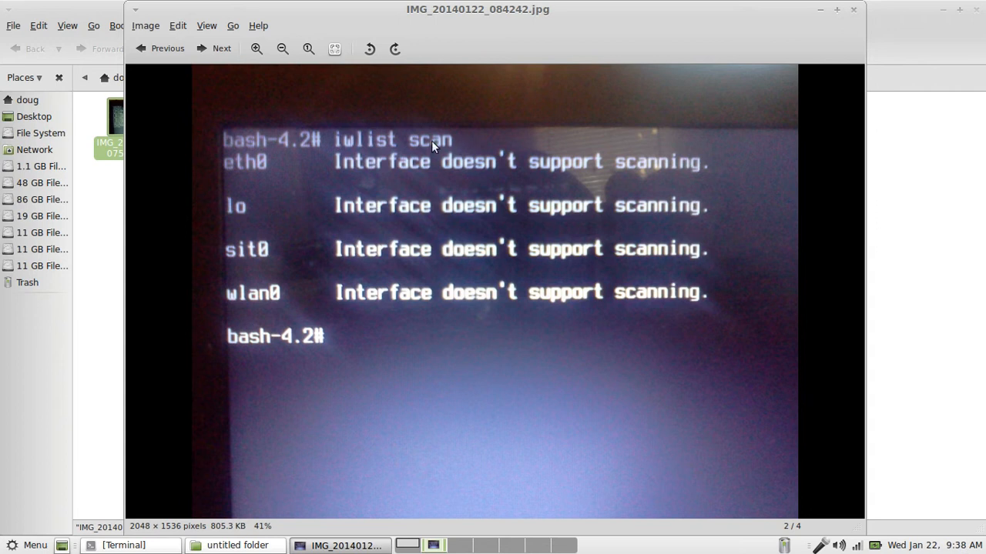
mouse_move(329, 175)
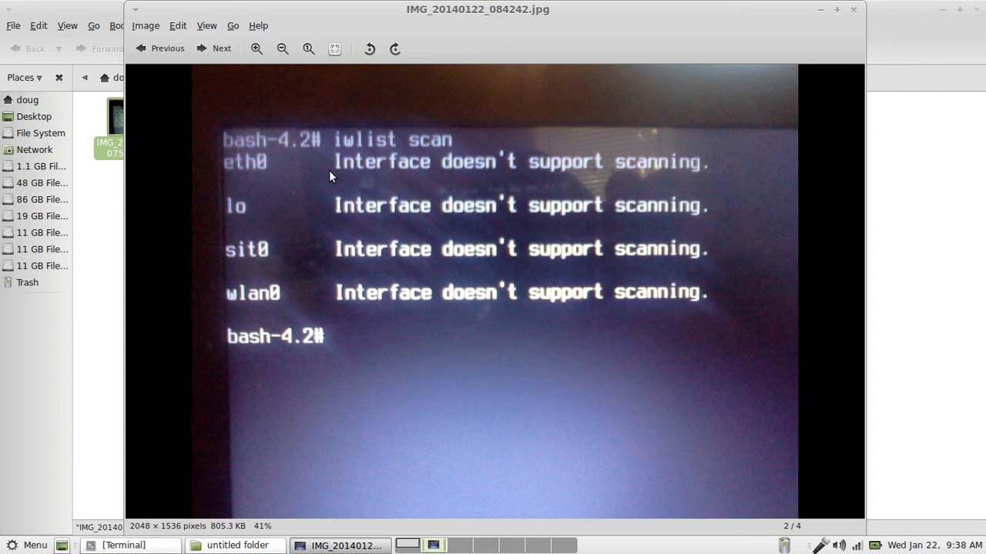
mouse_move(298, 301)
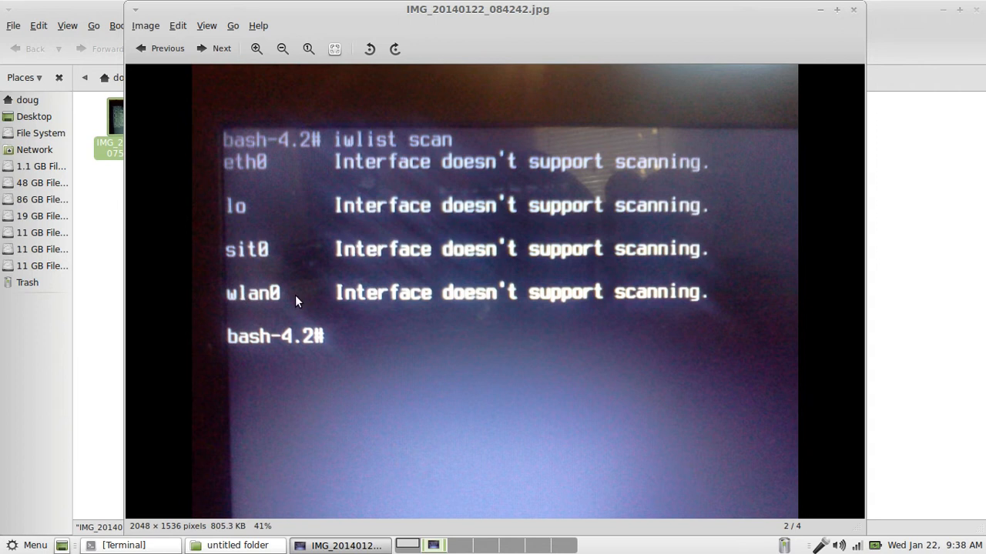
mouse_move(576, 268)
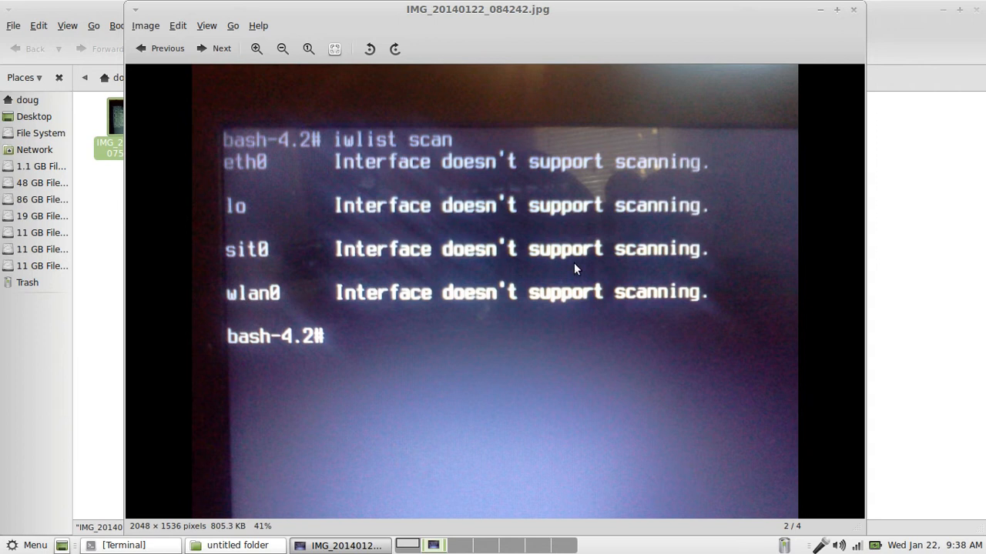
click(222, 48)
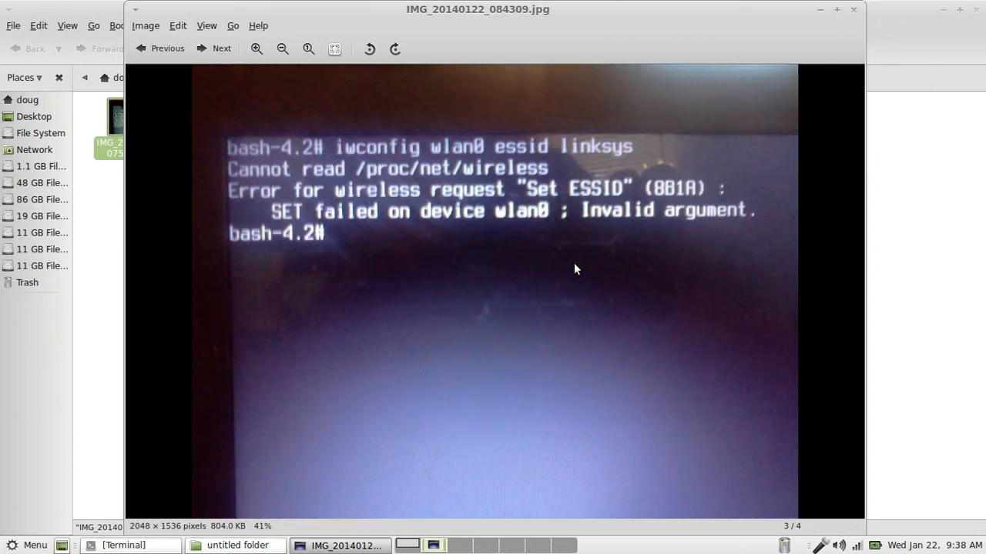
mouse_move(693, 342)
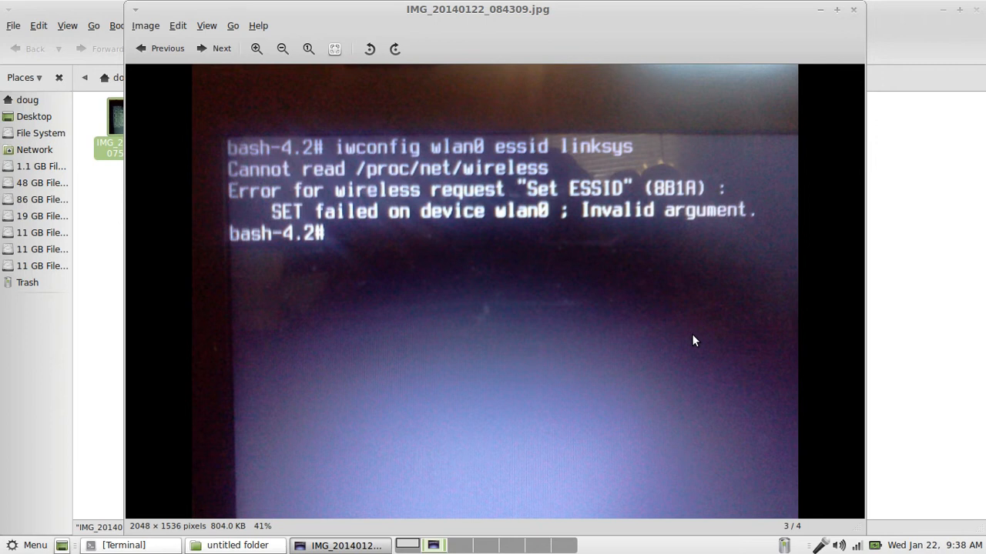
mouse_move(595, 305)
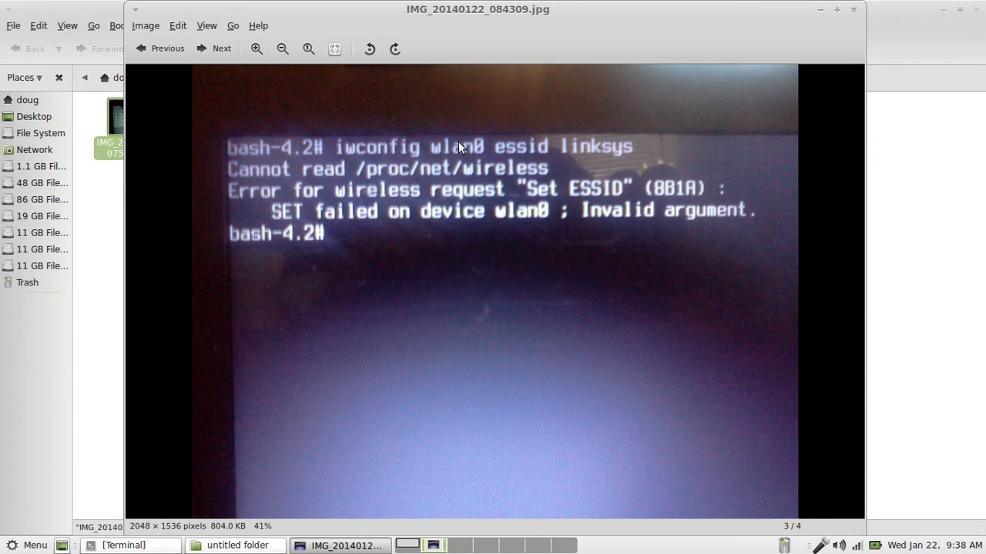
mouse_move(531, 152)
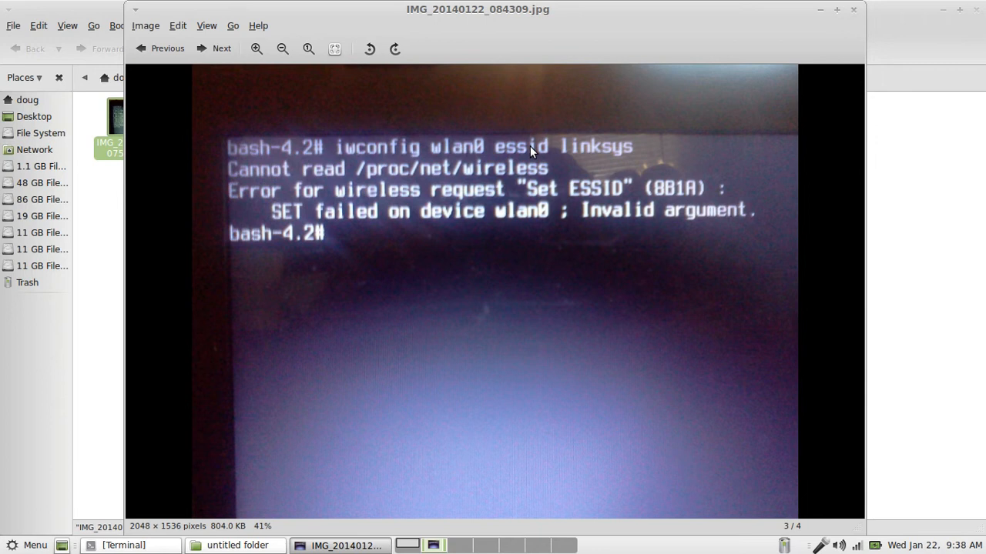
mouse_move(610, 148)
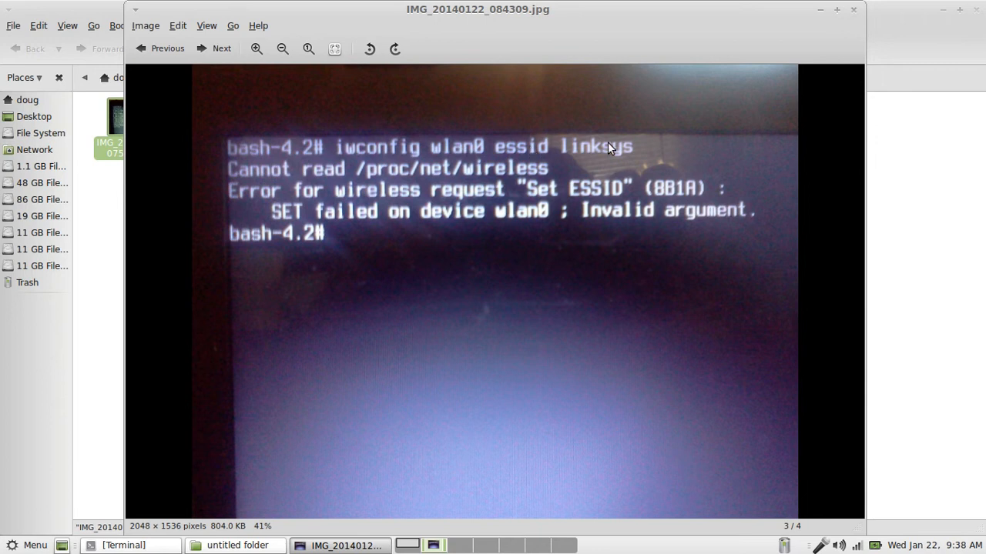
mouse_move(644, 151)
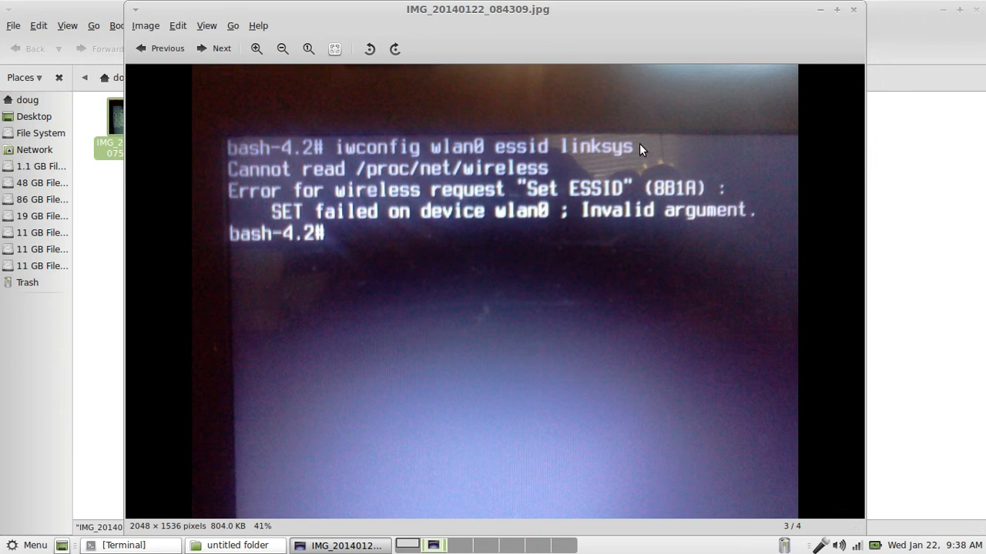
mouse_move(551, 207)
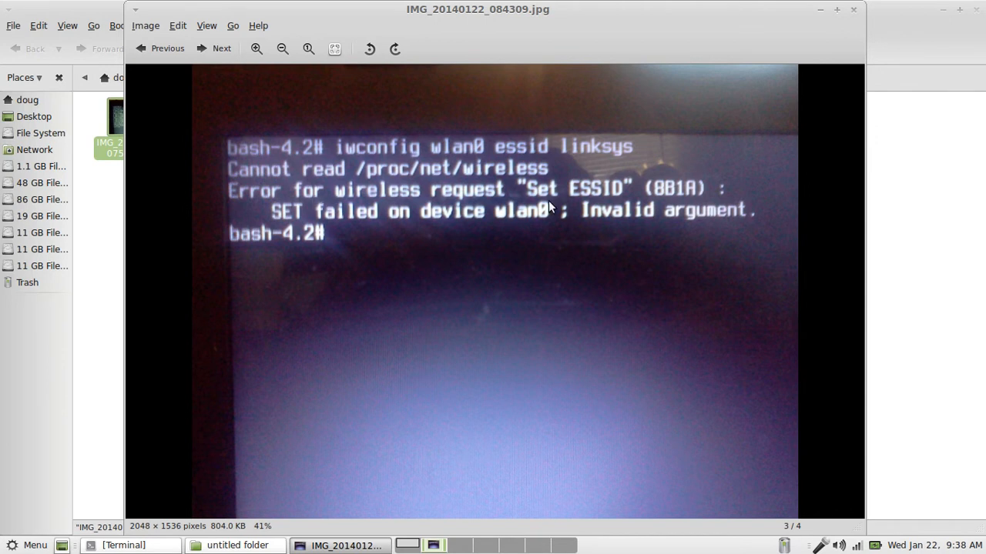
mouse_move(722, 191)
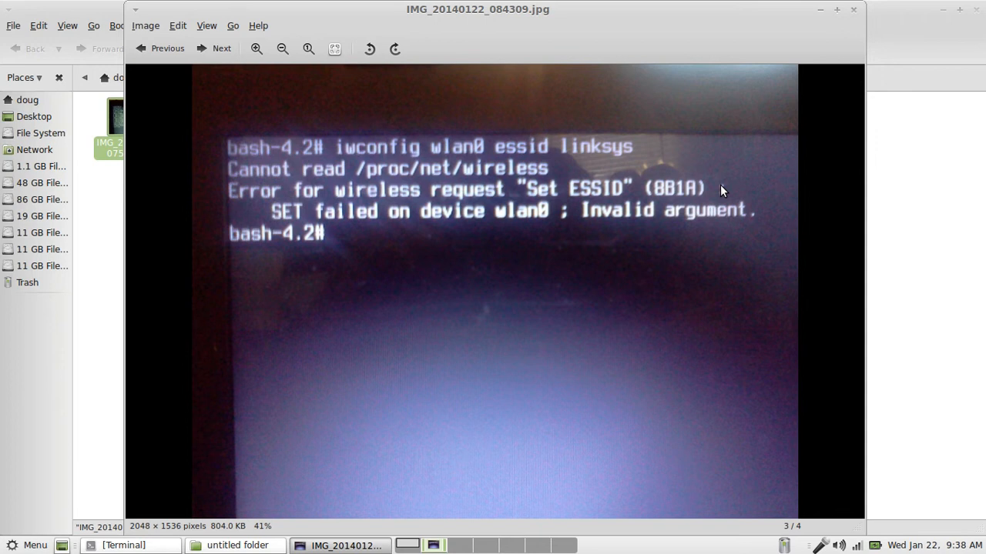
mouse_move(730, 216)
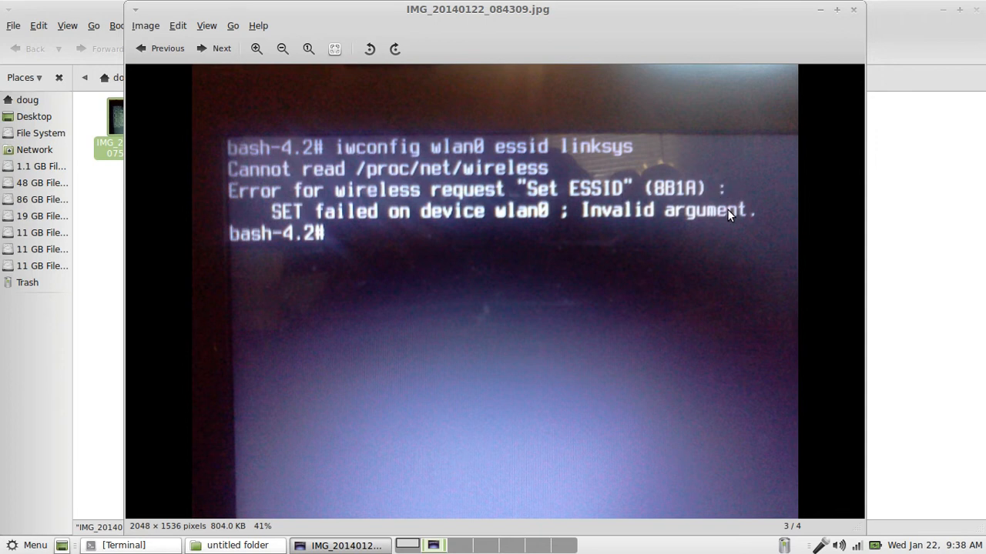
click(166, 48)
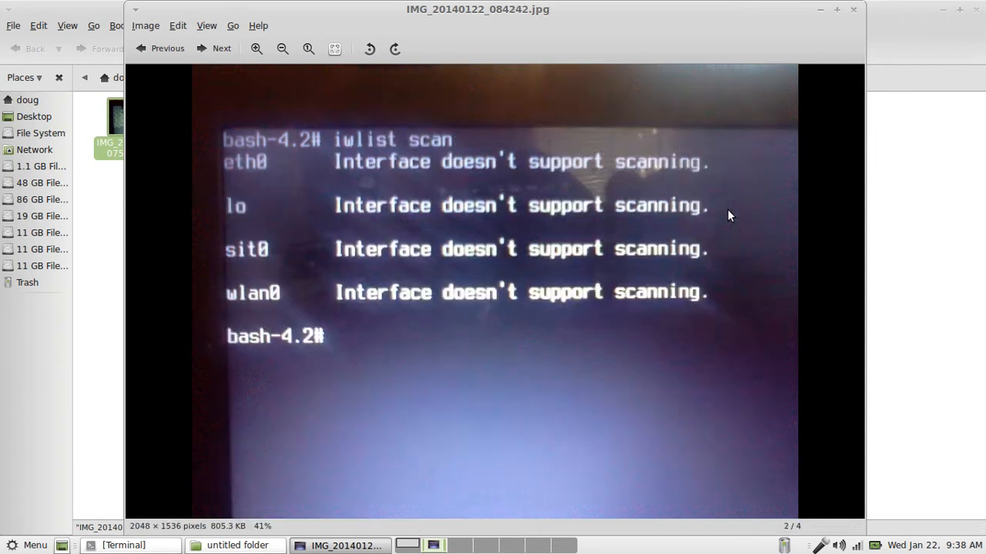
click(160, 47)
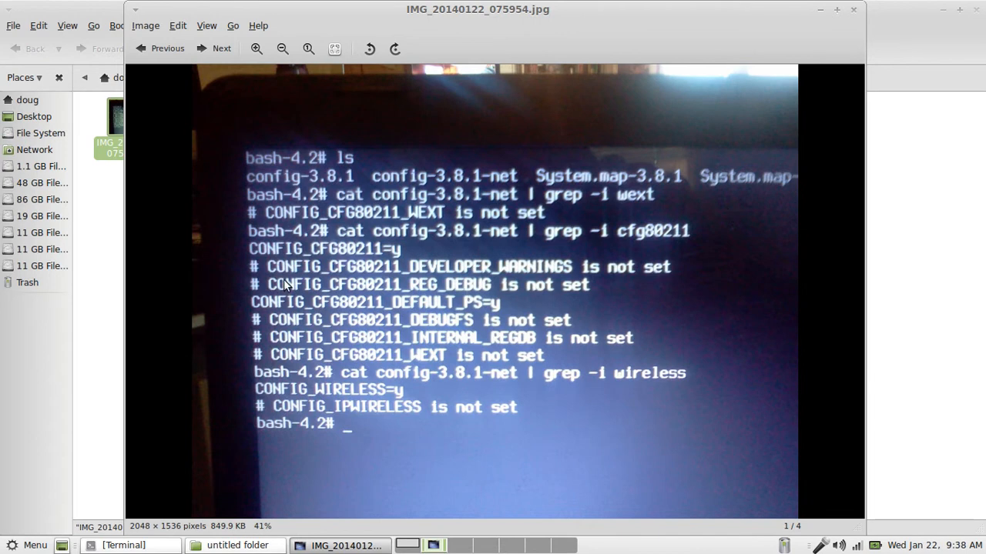
mouse_move(484, 225)
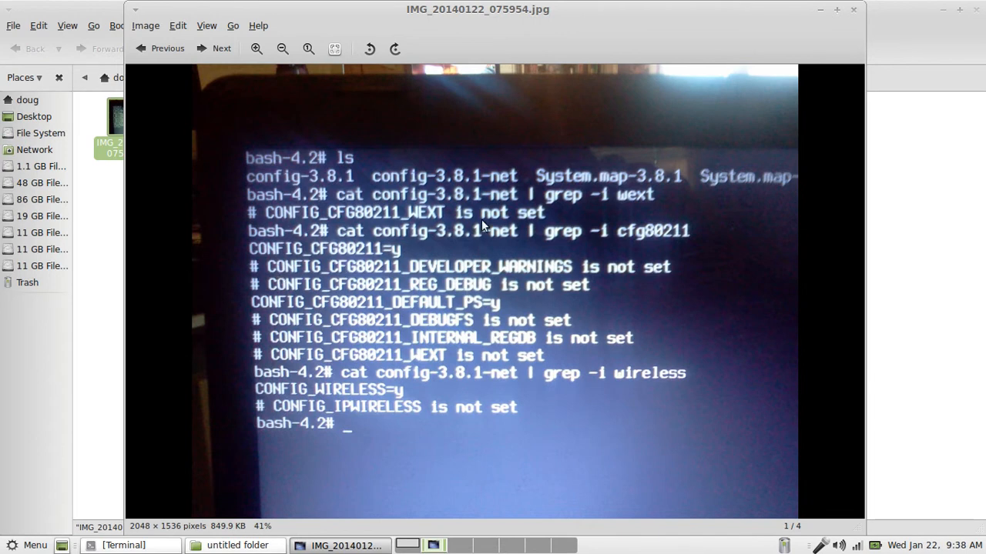
click(283, 48)
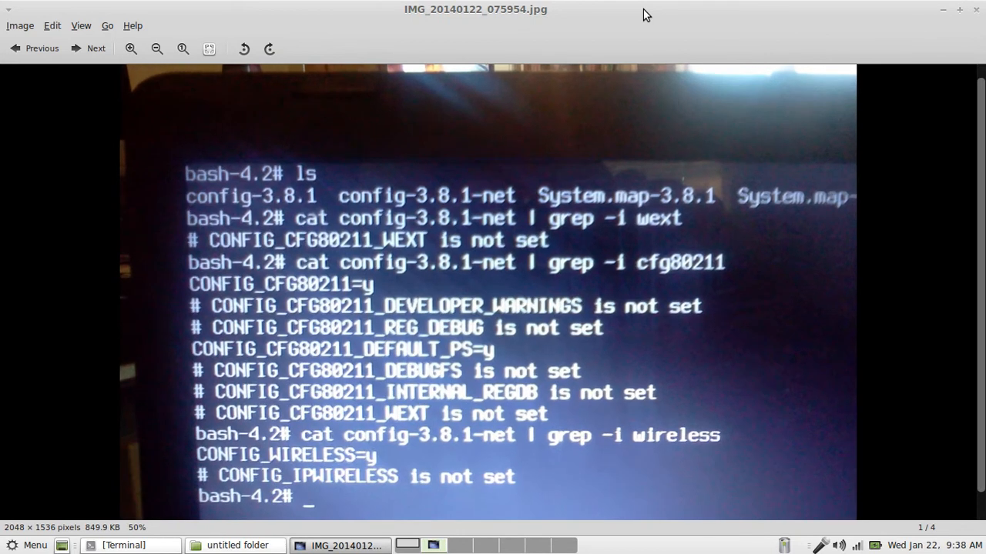
click(181, 47)
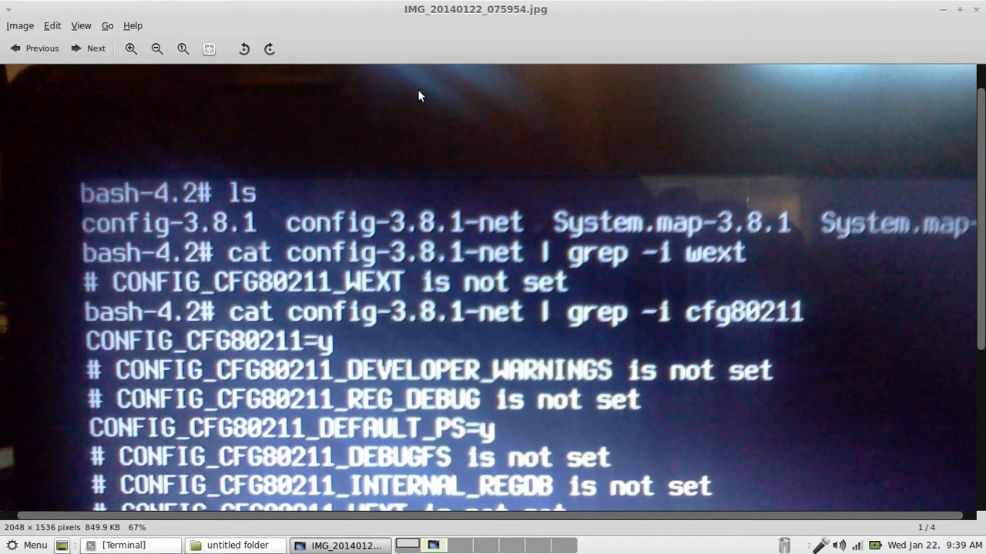
mouse_move(129, 299)
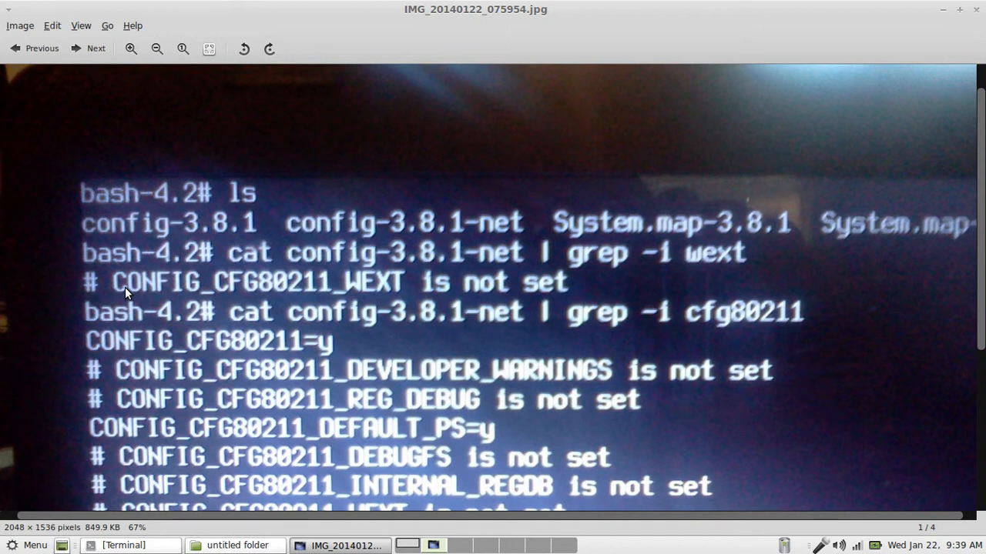
mouse_move(292, 289)
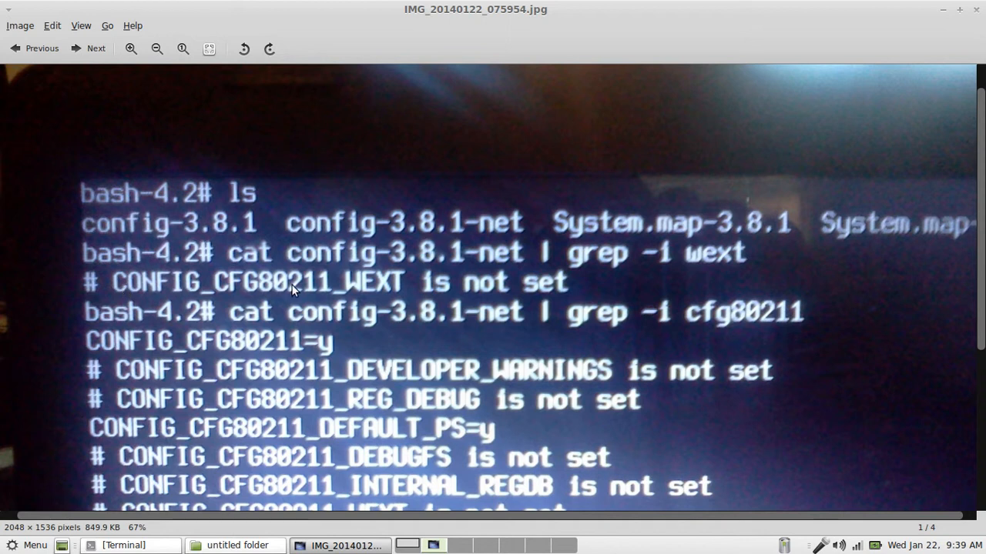
mouse_move(373, 291)
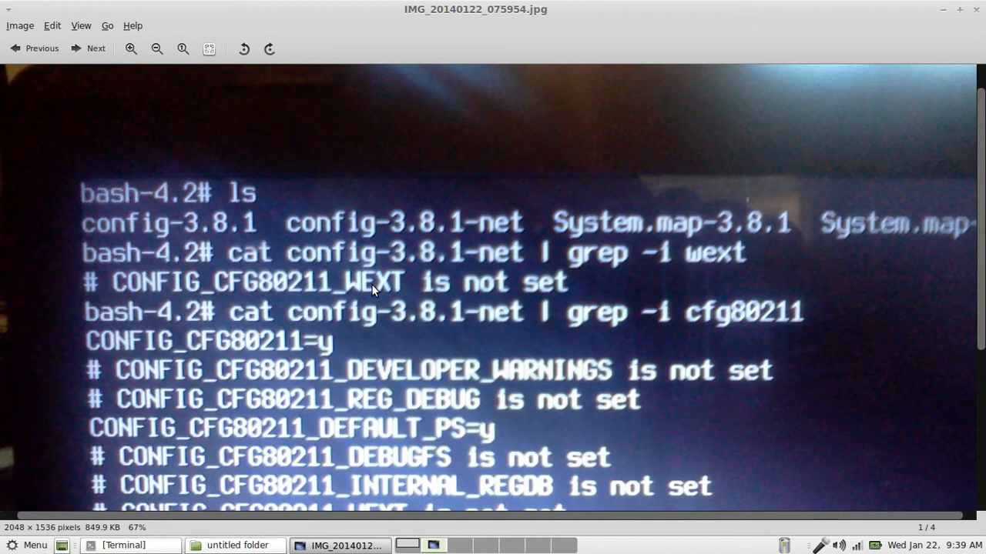
mouse_move(397, 291)
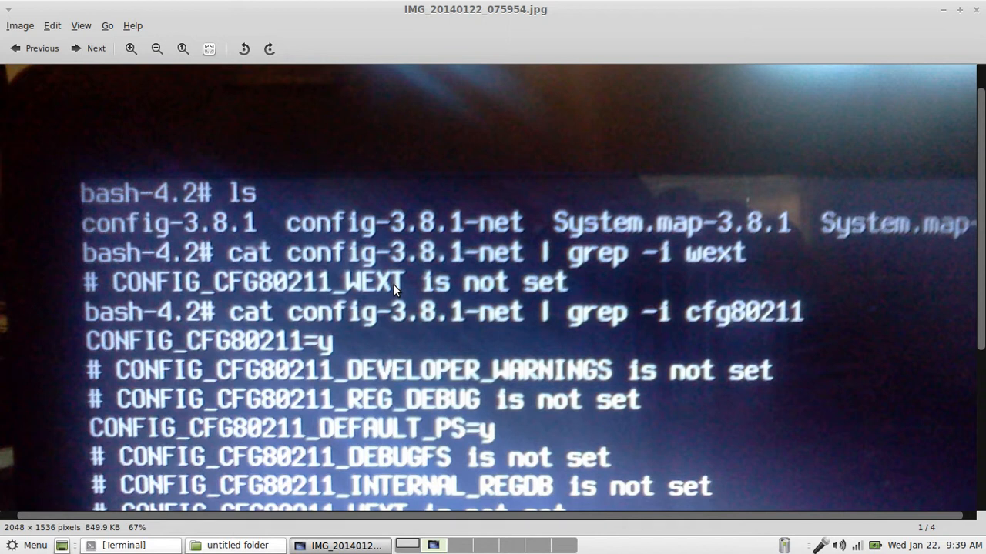
mouse_move(167, 285)
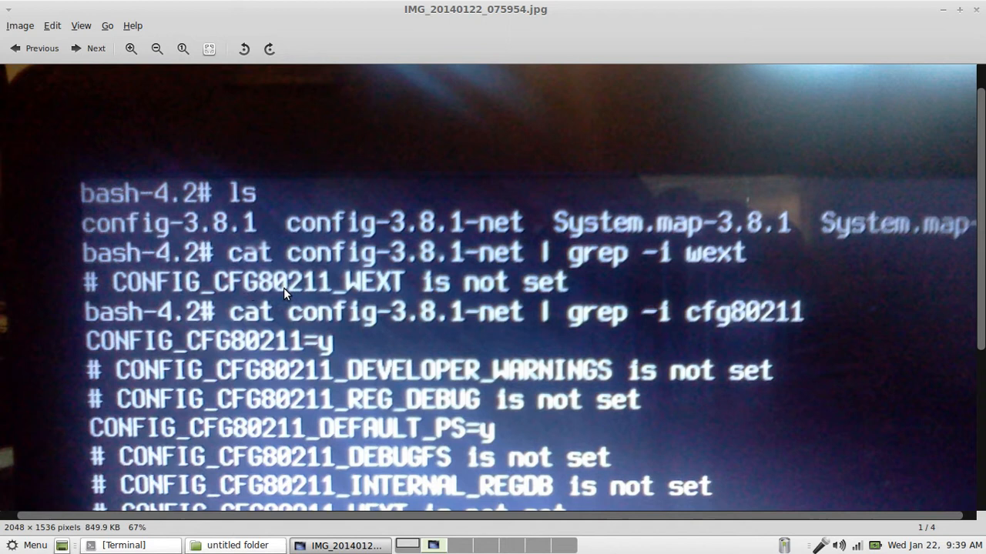
mouse_move(456, 300)
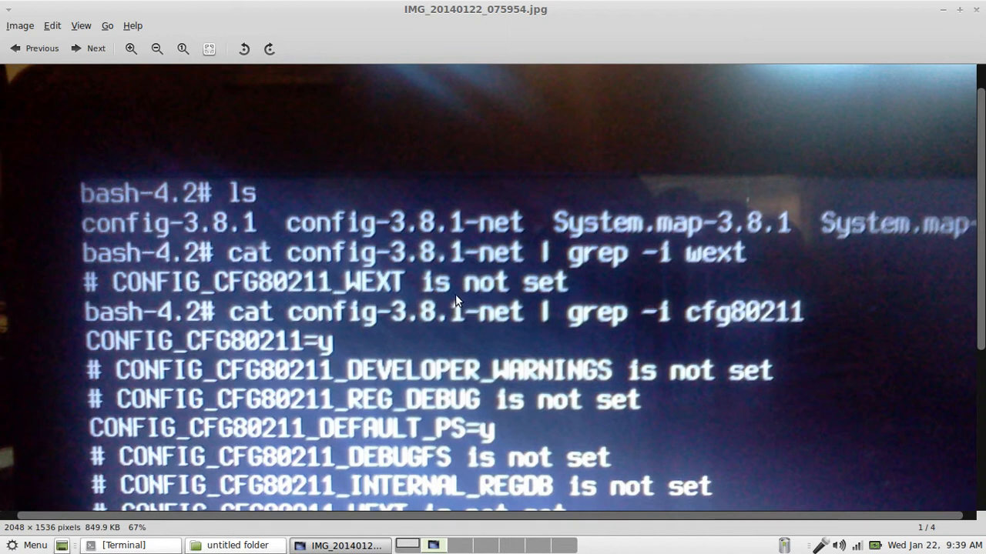
mouse_move(413, 299)
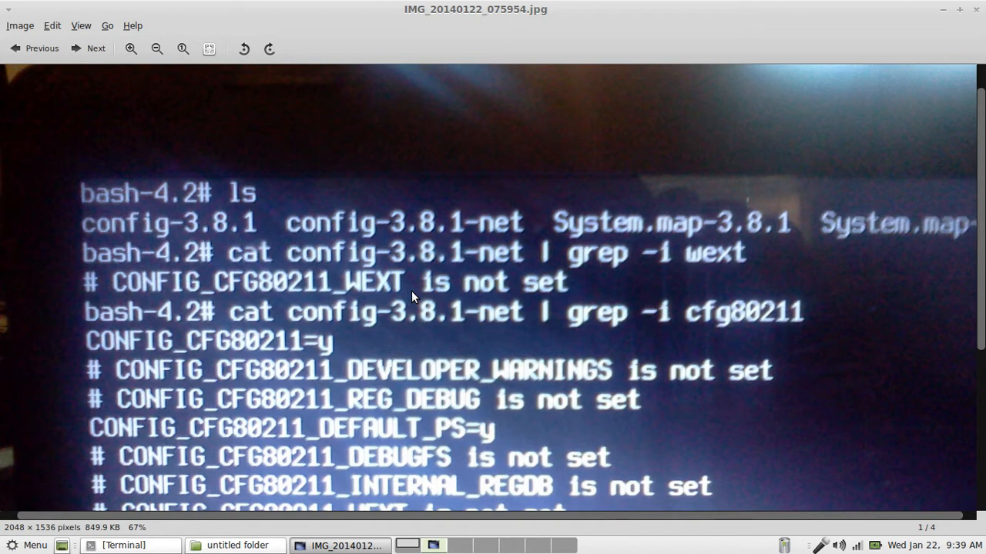
mouse_move(296, 283)
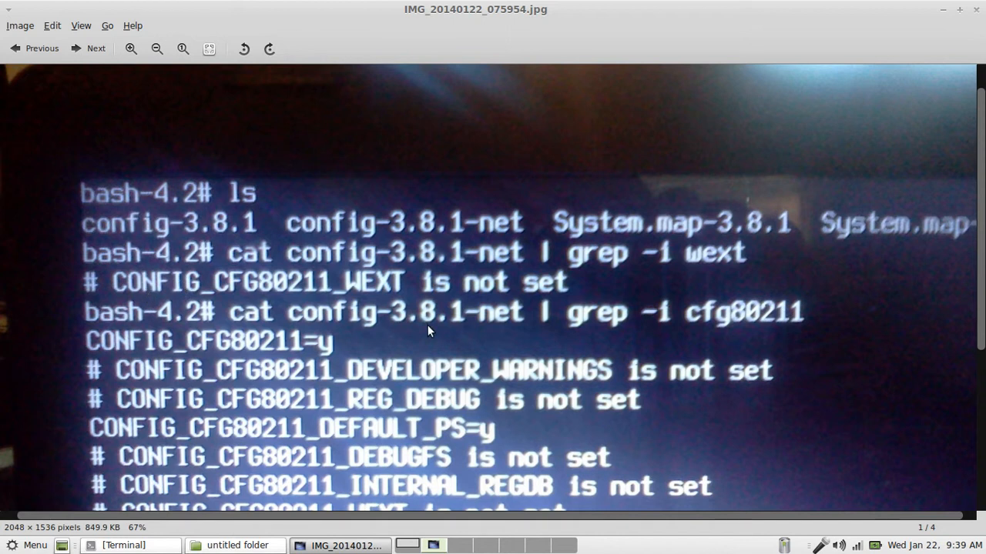
mouse_move(385, 291)
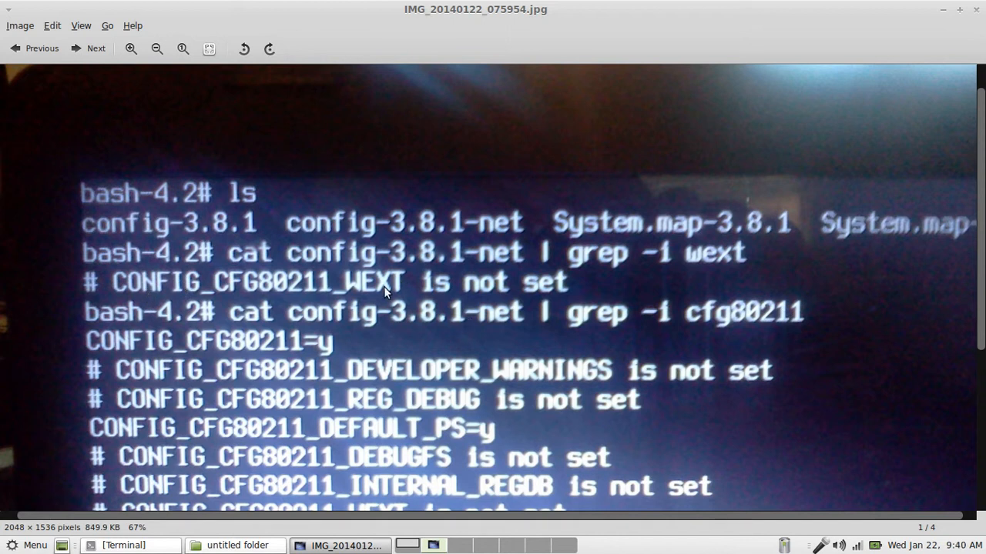
mouse_move(298, 281)
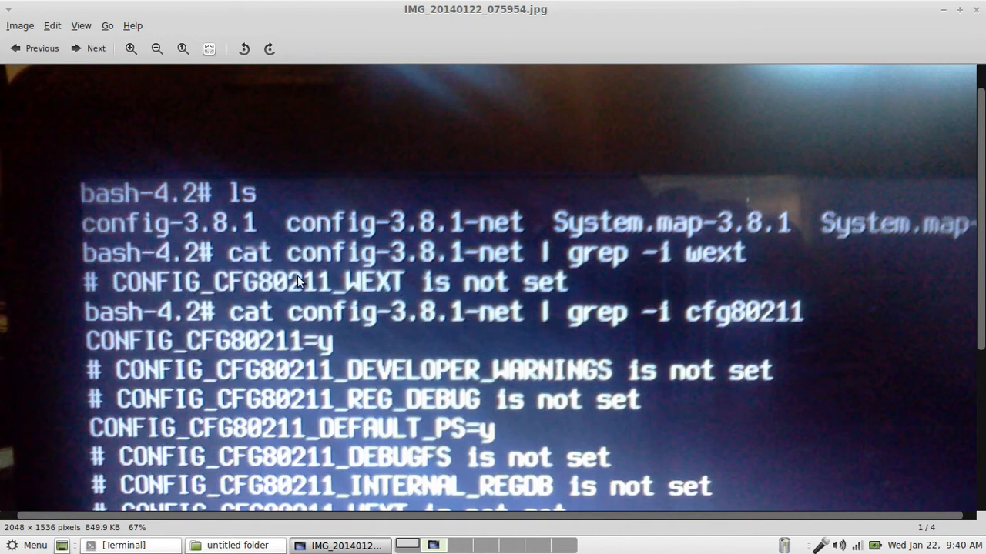
mouse_move(403, 292)
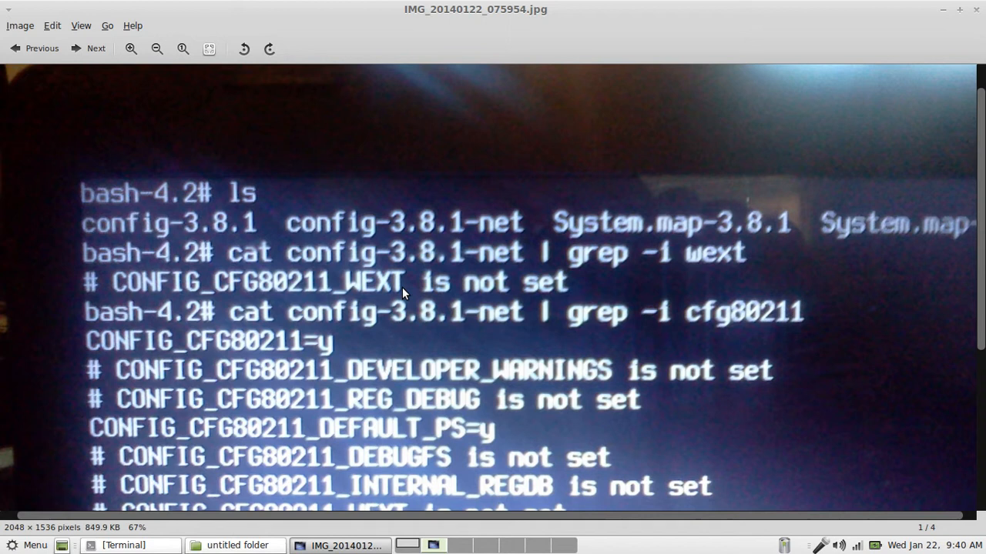
mouse_move(970, 301)
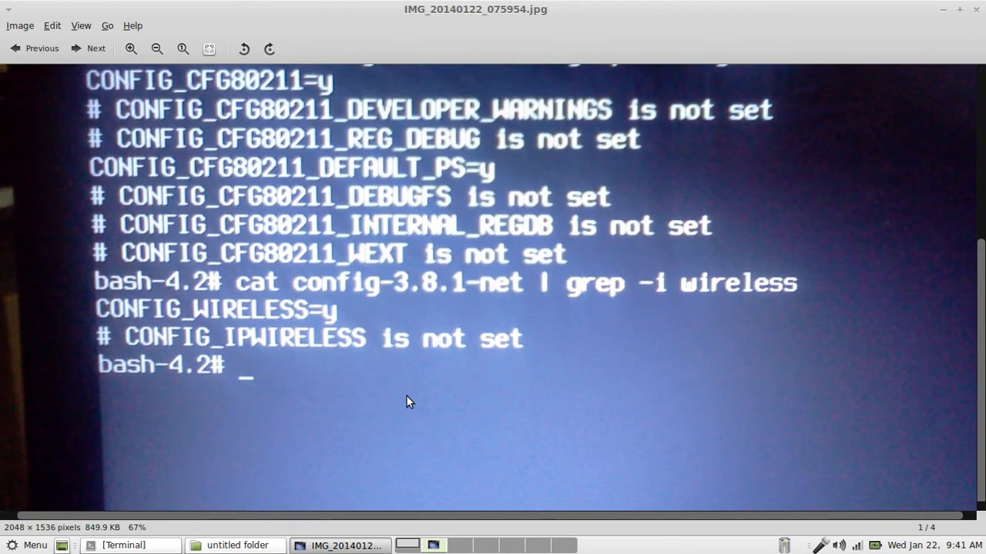
mouse_move(267, 316)
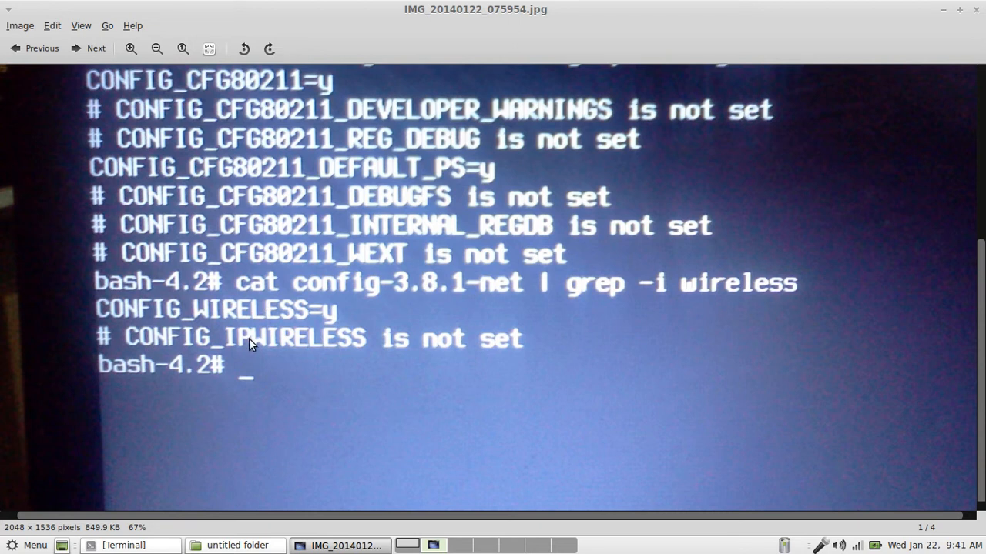
mouse_move(177, 353)
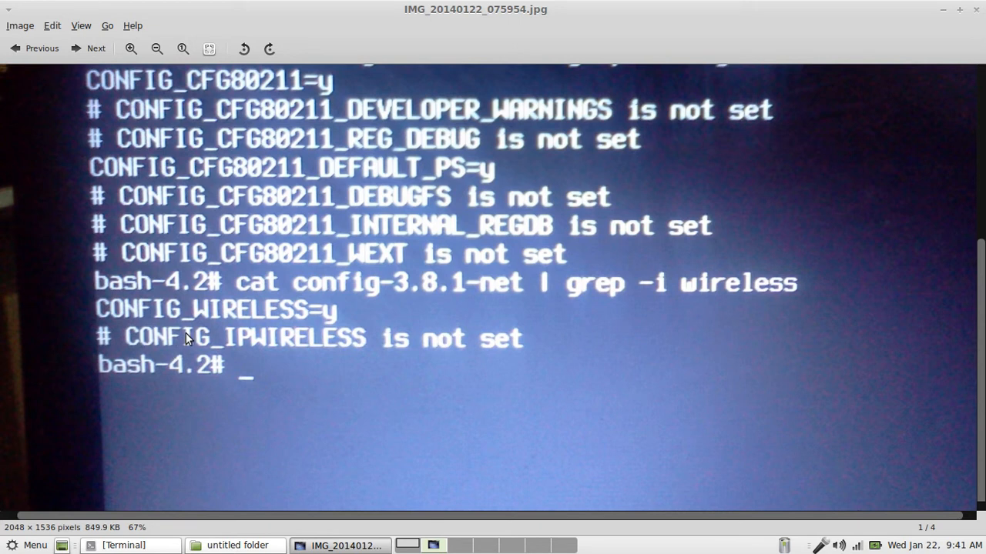
mouse_move(163, 342)
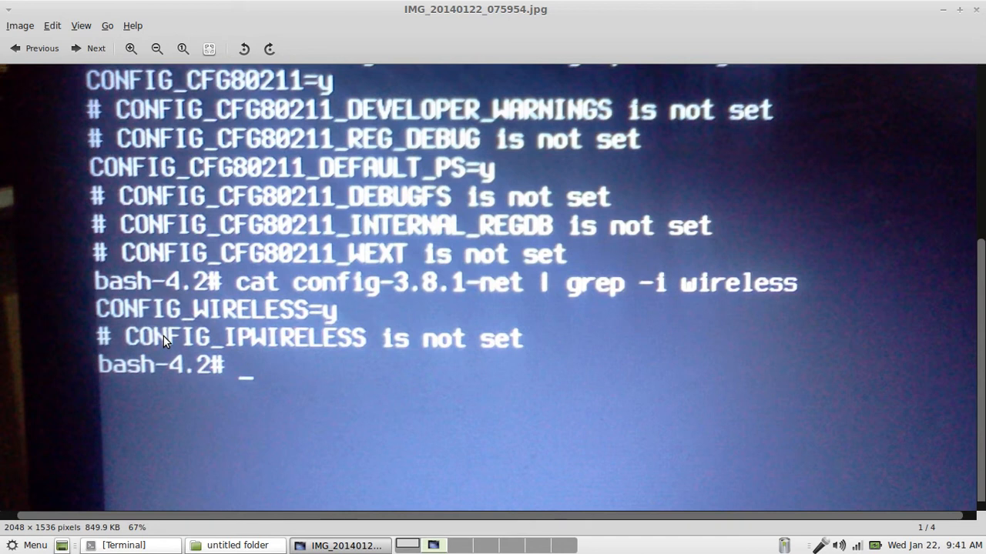
mouse_move(230, 342)
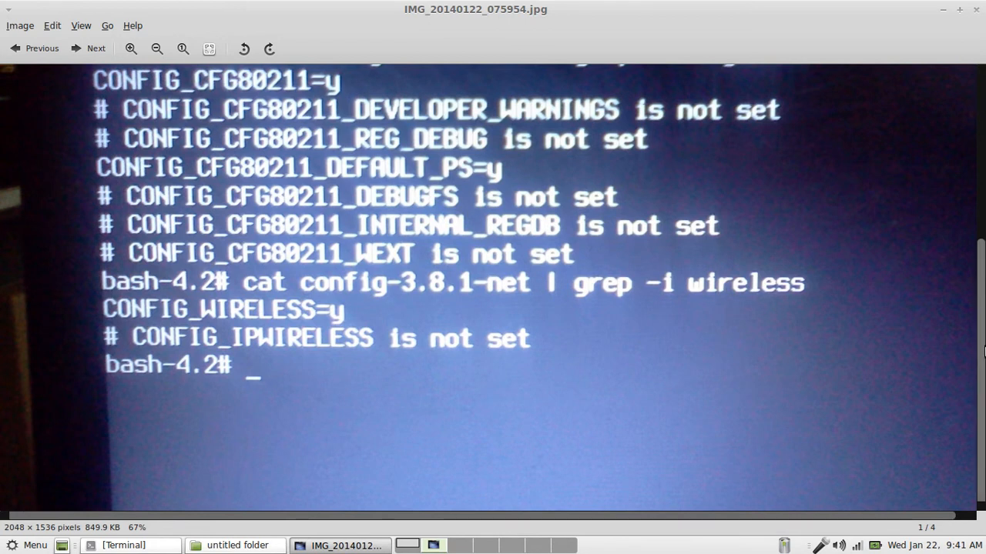
mouse_move(113, 84)
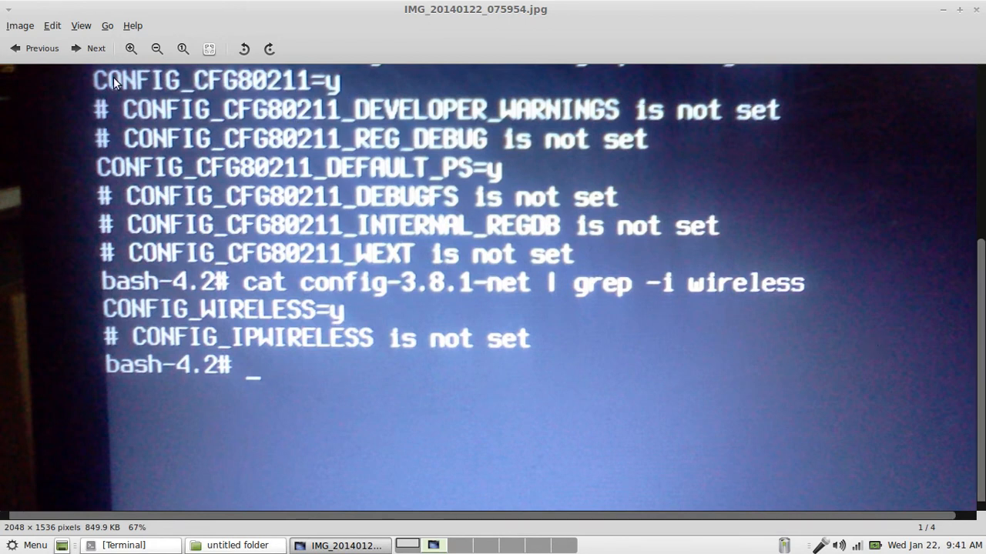
Step: Switch from the kernel config photo to a fresh Terminal window at an empty prompt
click(95, 48)
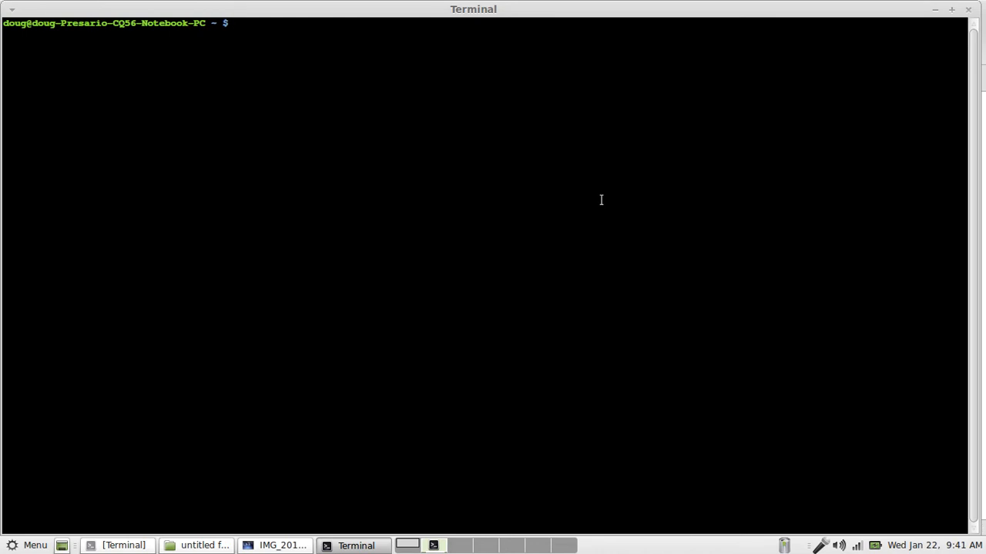
Step: Become root with sudo su, move into /proc/net and list its contents
text(sud)
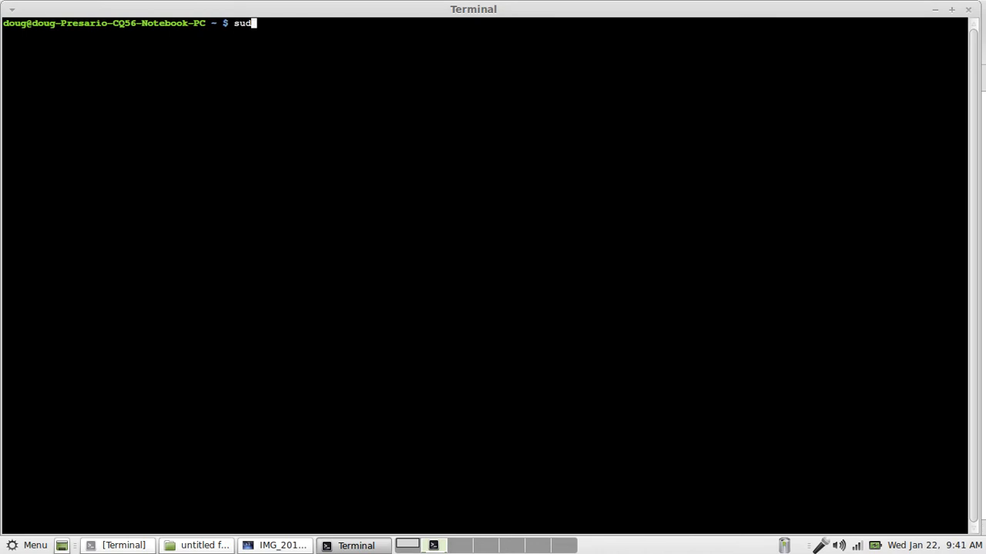
key(Return)
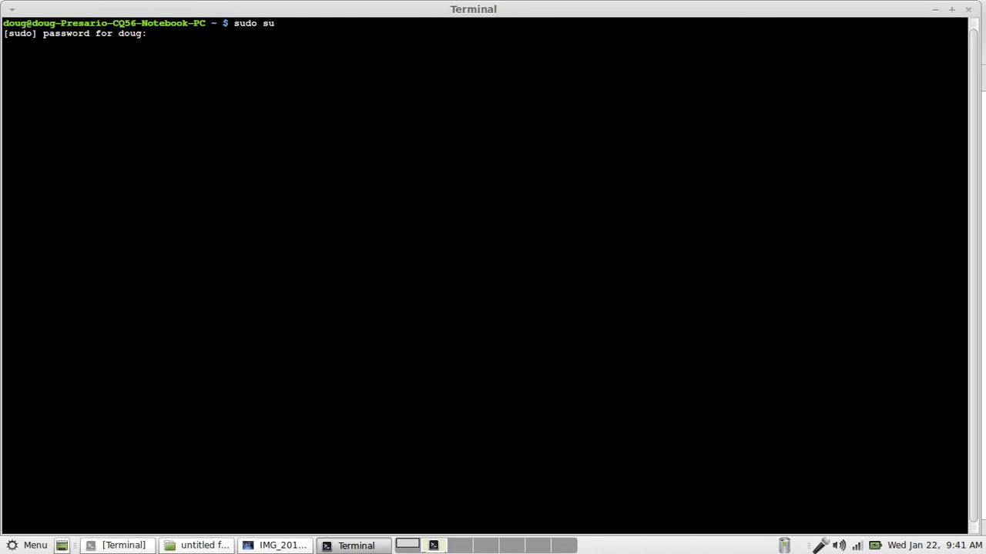
text(cd)
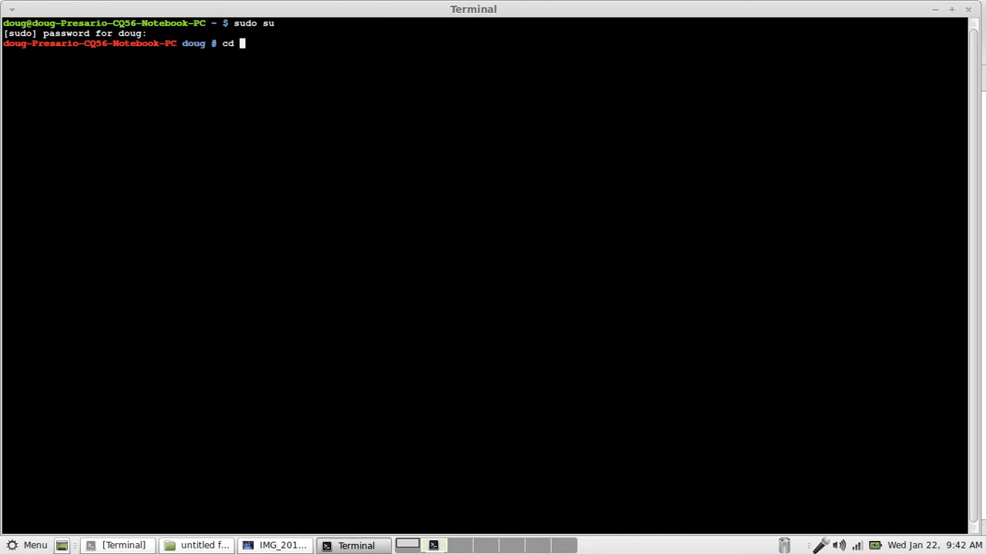
text(/proc/)
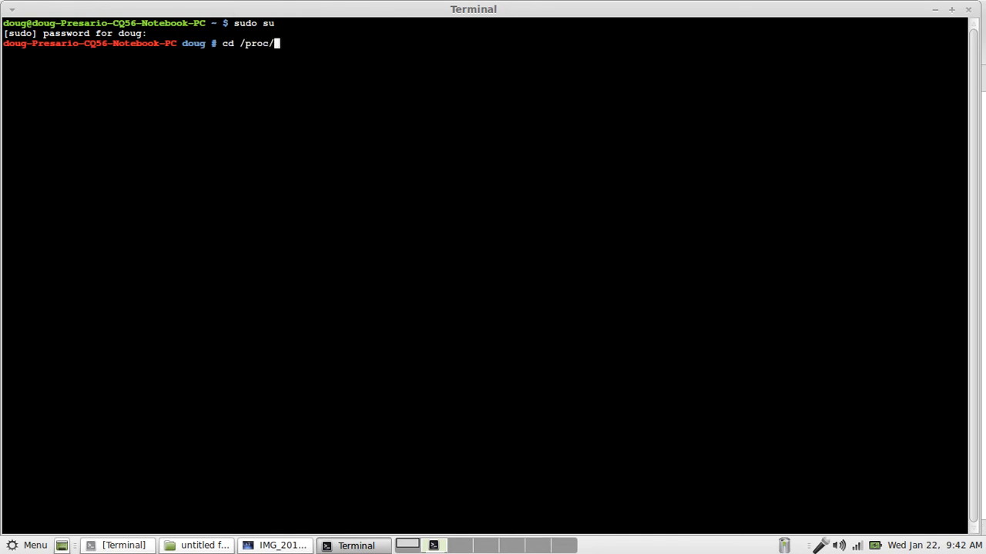
text(net/)
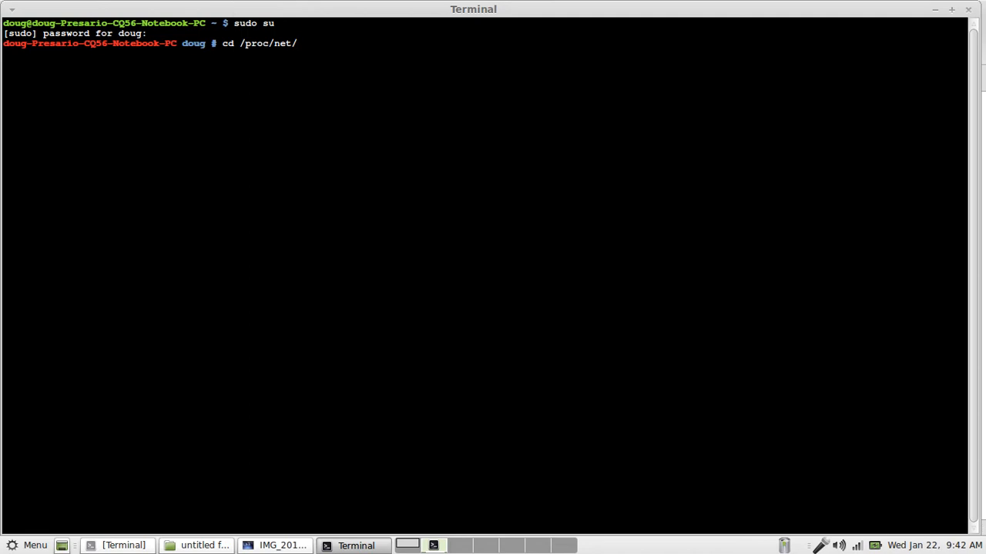
text(ls)
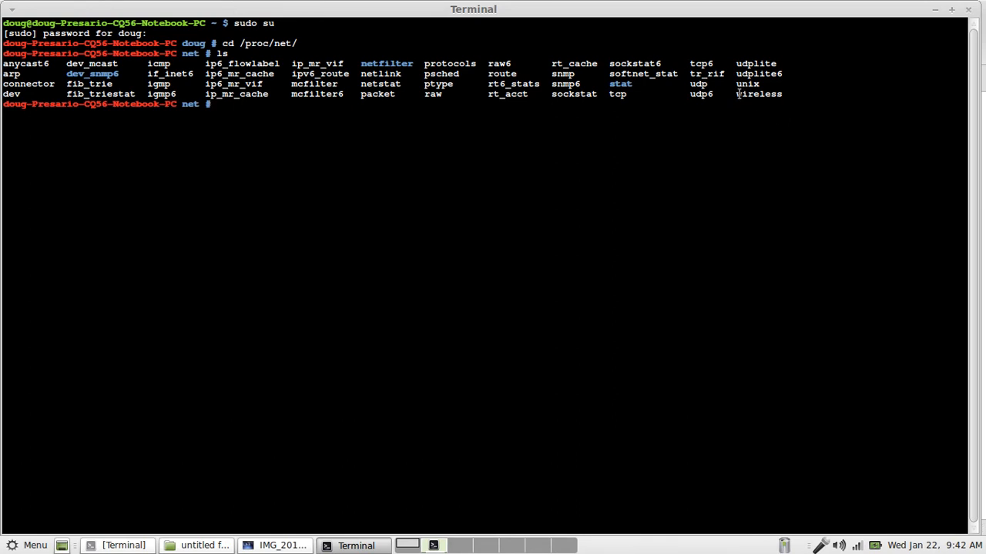
Step: Pick out the wireless entry from the listing and start a cat command on /proc/net/wireless
double_click(758, 94)
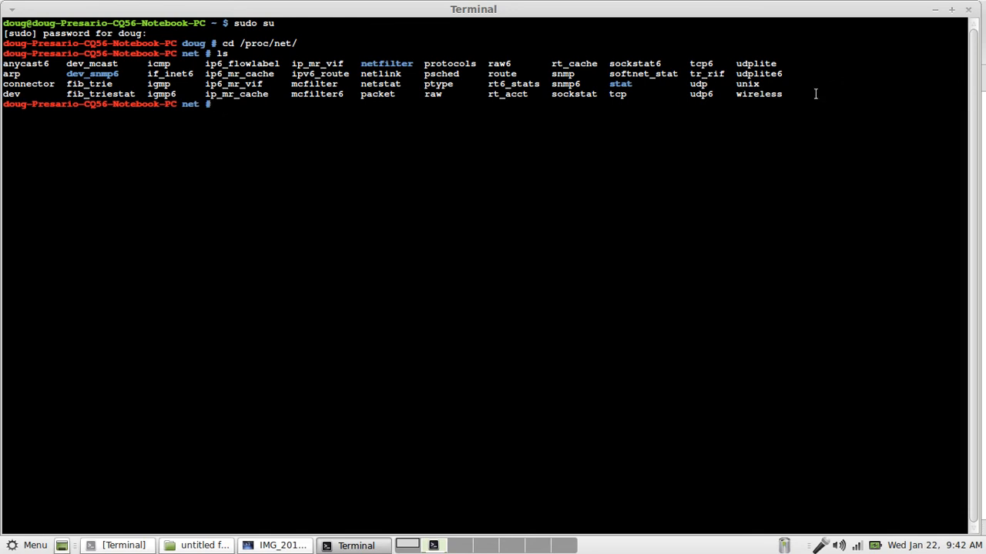
text(cd /proc/net/)
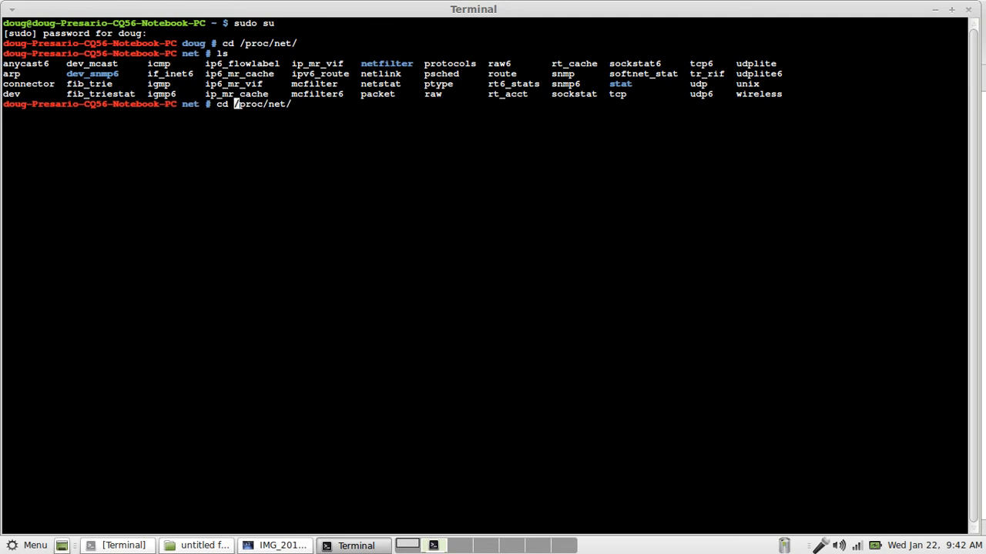
text(aat)
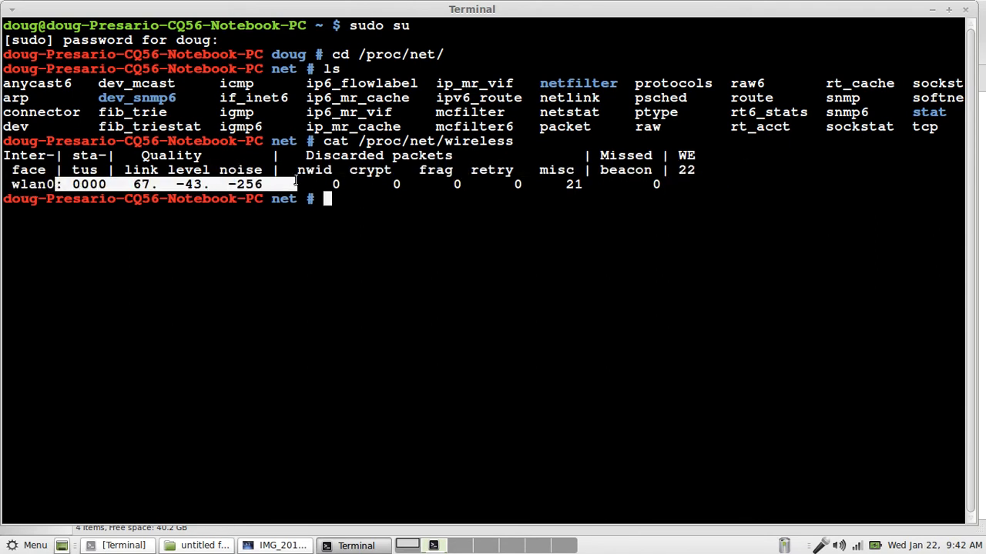
Step: Show wlan0's wireless status (link 67, level -43, noise -256) and exit the root shell
text(exit)
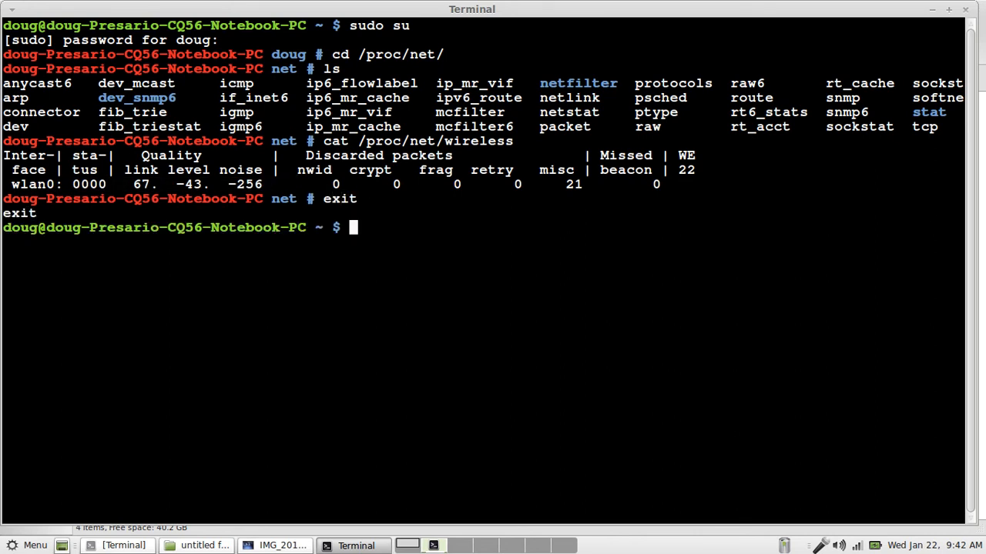
text(exit)
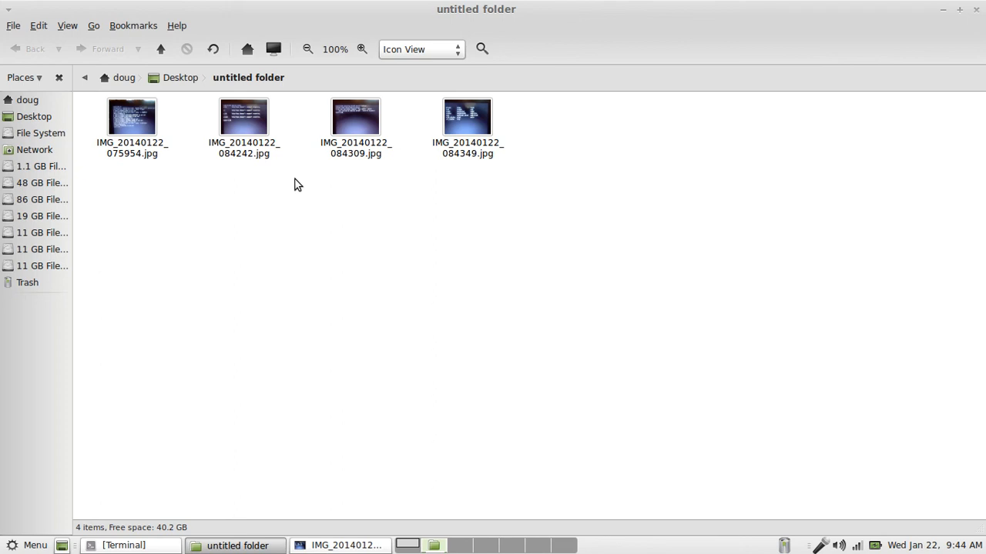
mouse_move(299, 188)
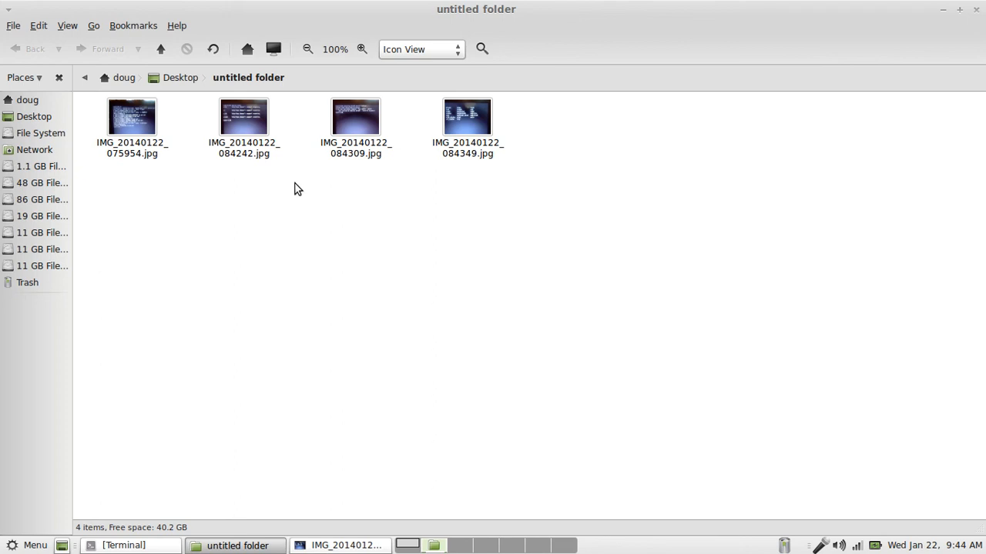